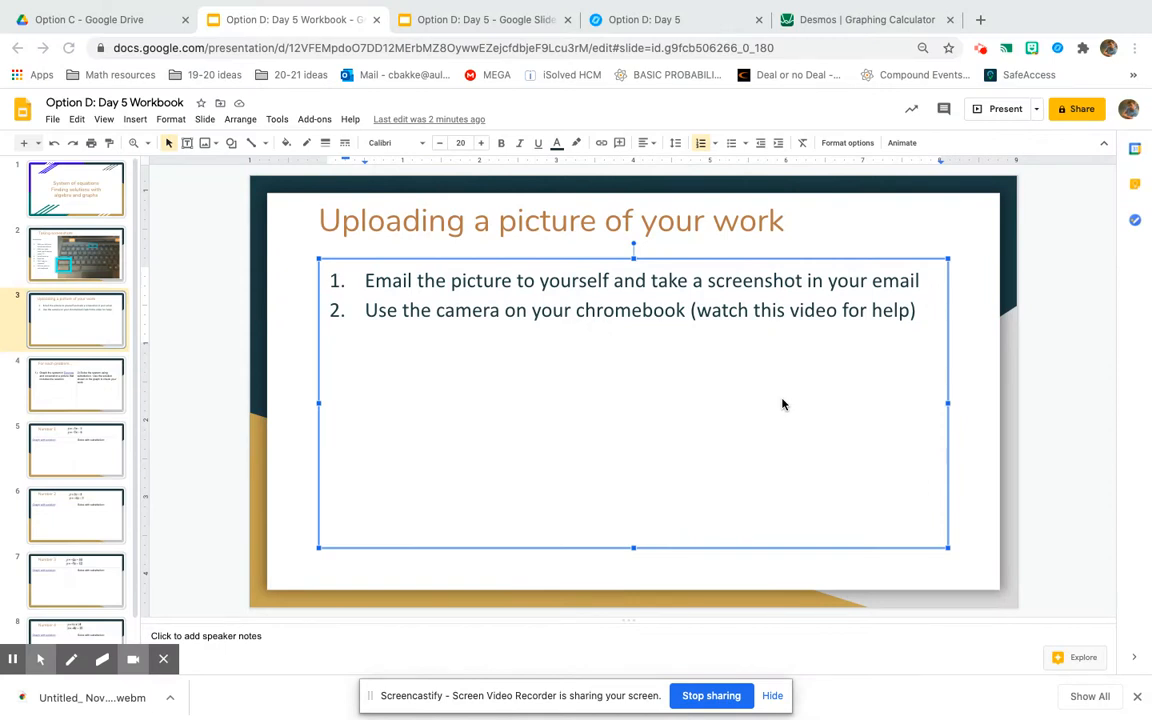
pyautogui.moveTo(290, 268)
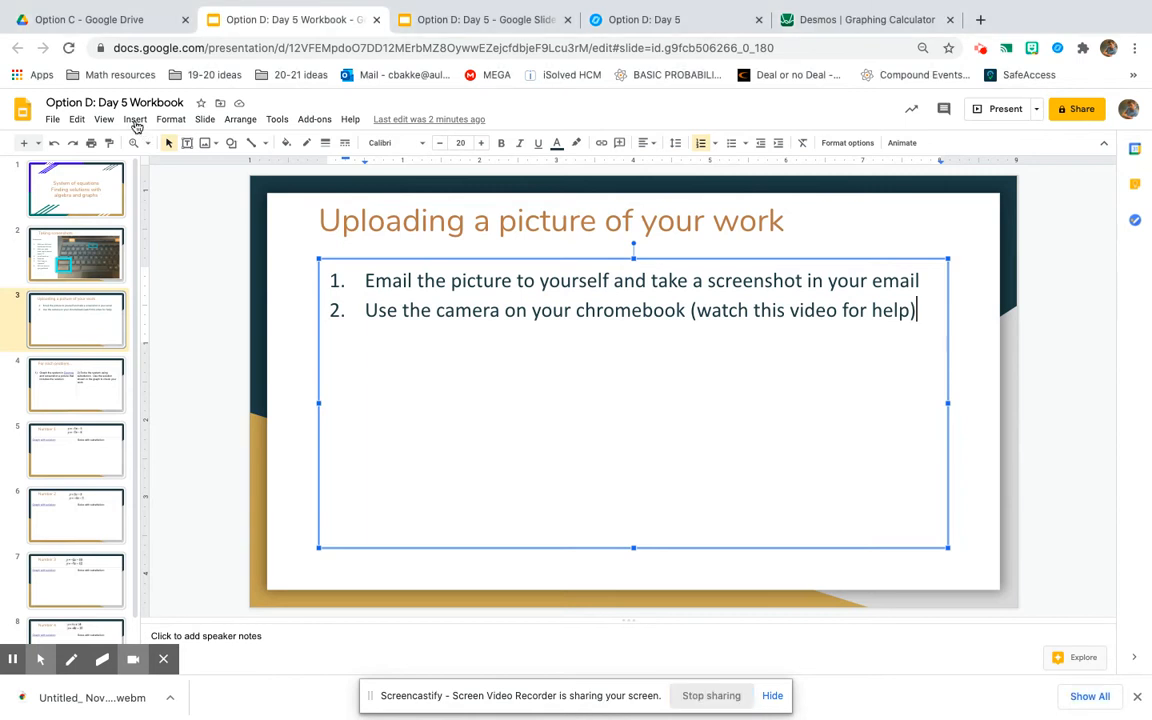
# Start inserting an image from the Camera and allow webcam access so the live feed appears.
pyautogui.click(136, 120)
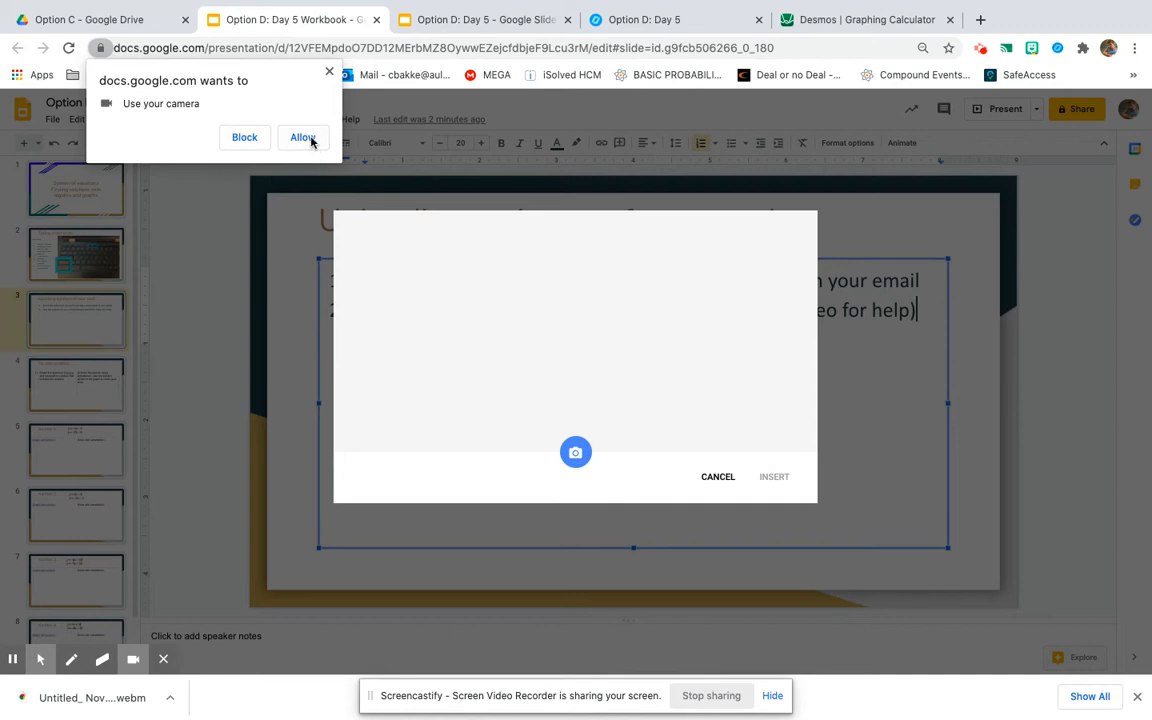
pyautogui.click(304, 136)
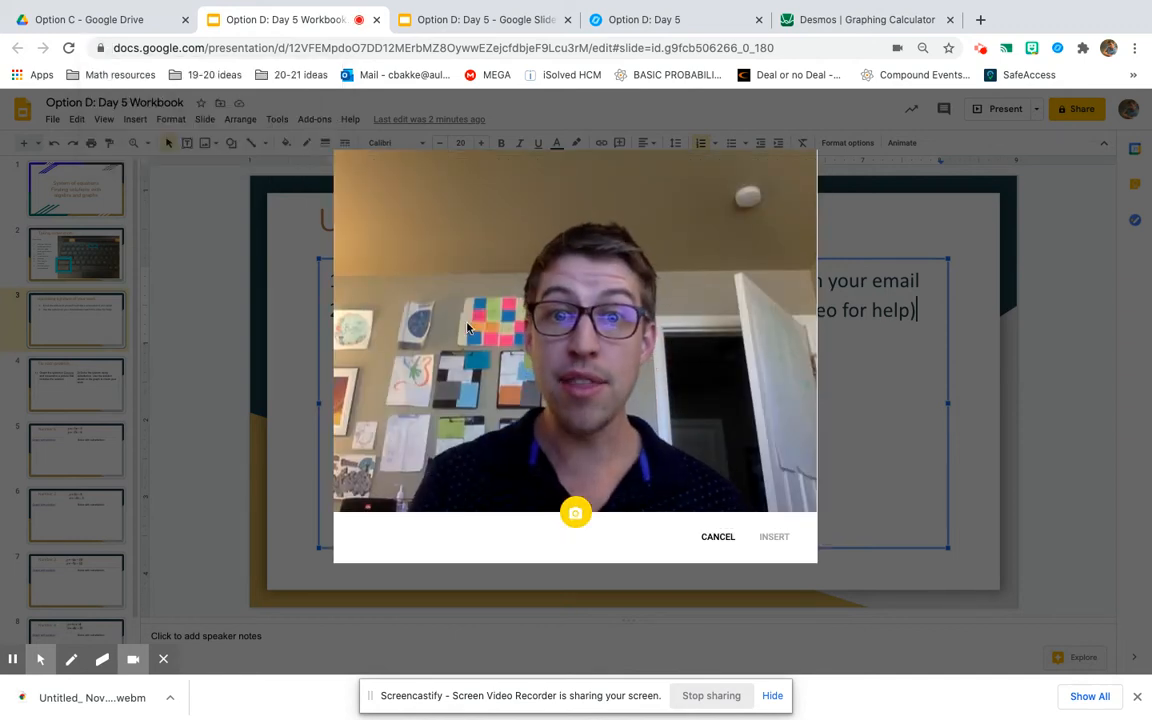